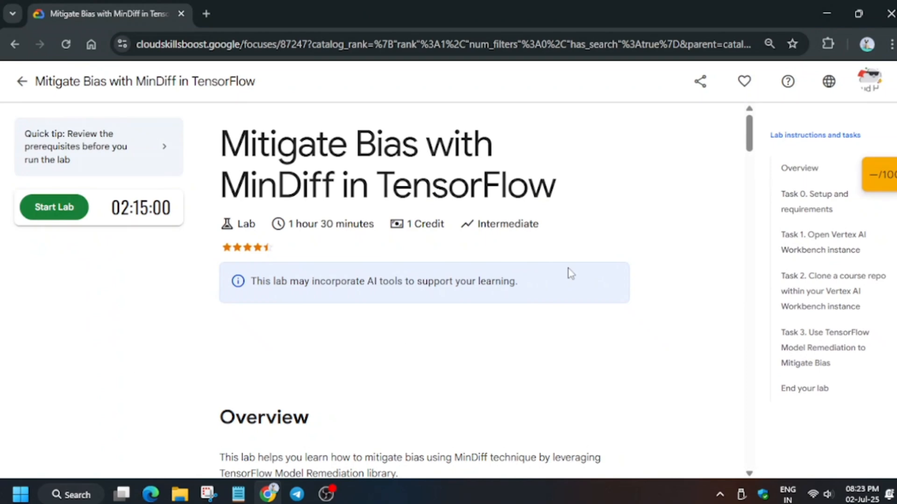
pyautogui.moveTo(54, 207)
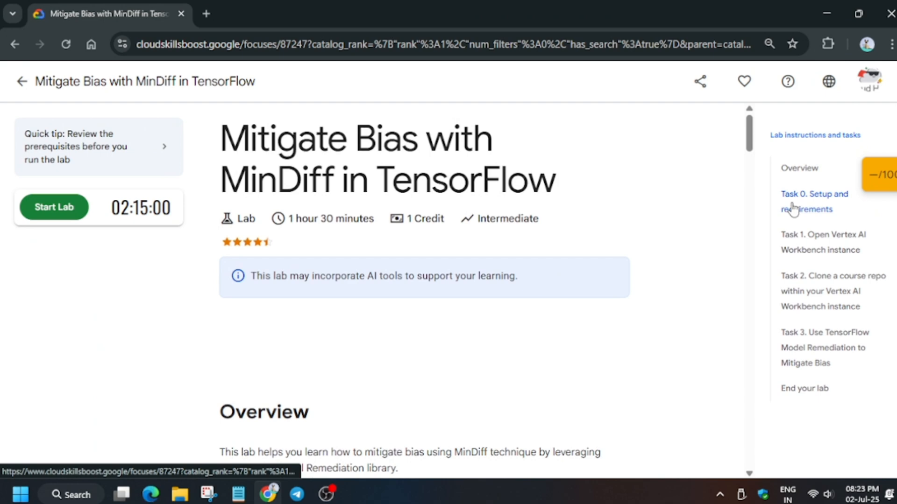
# - Start the MinDiff in TensorFlow lab and pass the reCAPTCHA check
pyautogui.click(813, 202)
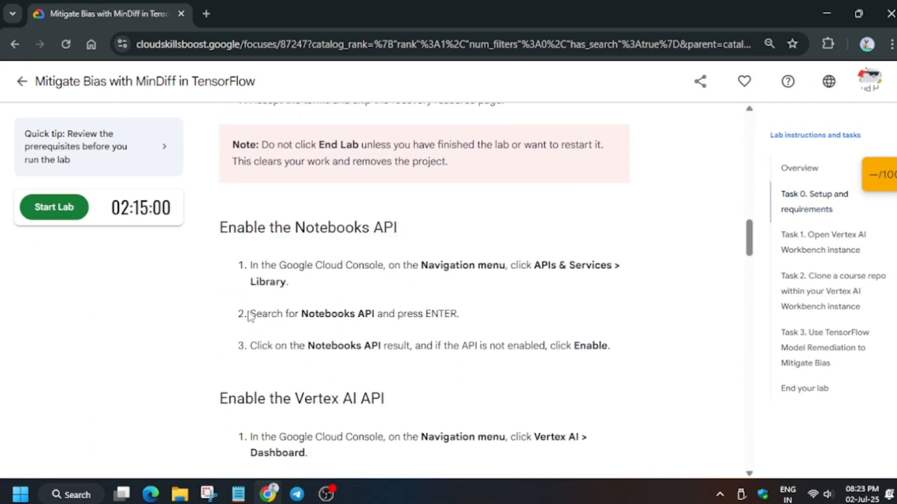
pyautogui.click(53, 207)
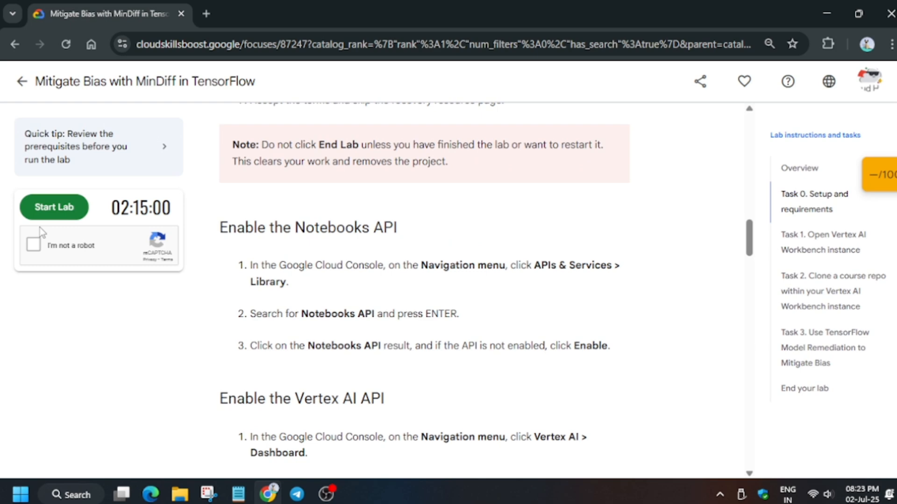
pyautogui.click(53, 207)
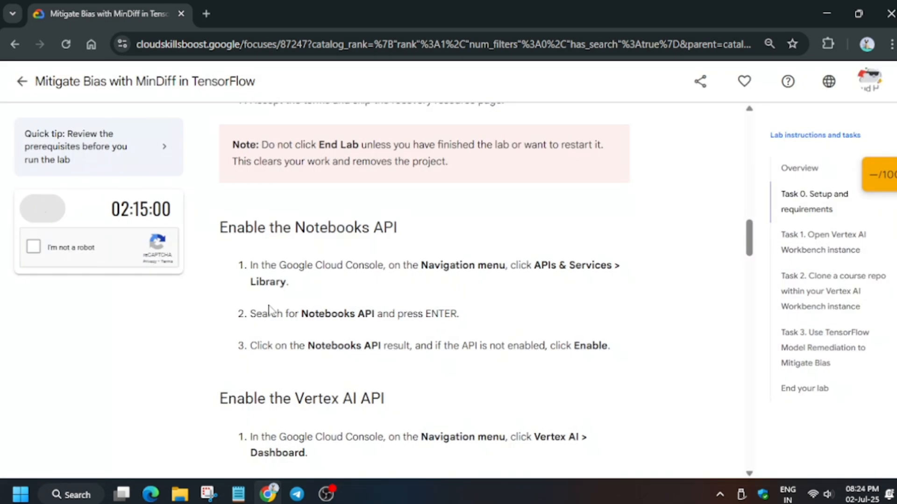
pyautogui.click(34, 247)
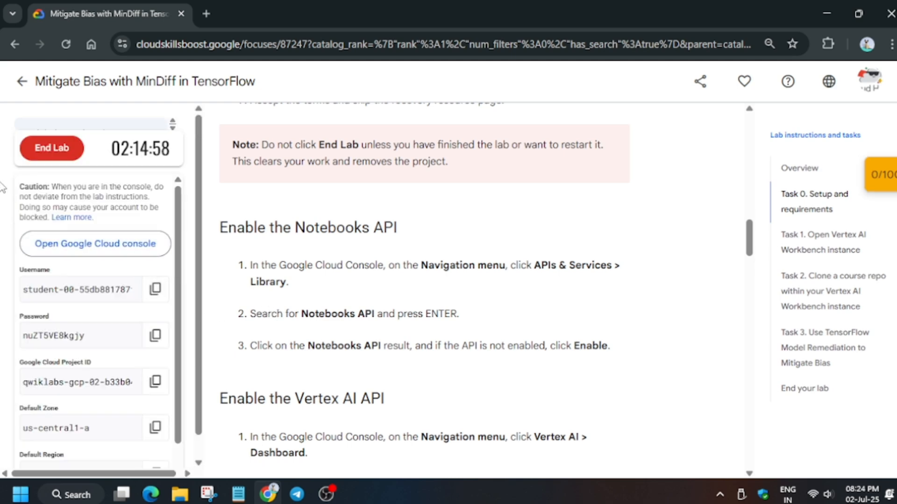
# - Open the lab project's Cloud Console incognito and accept the new-account notice
pyautogui.rightClick(94, 244)
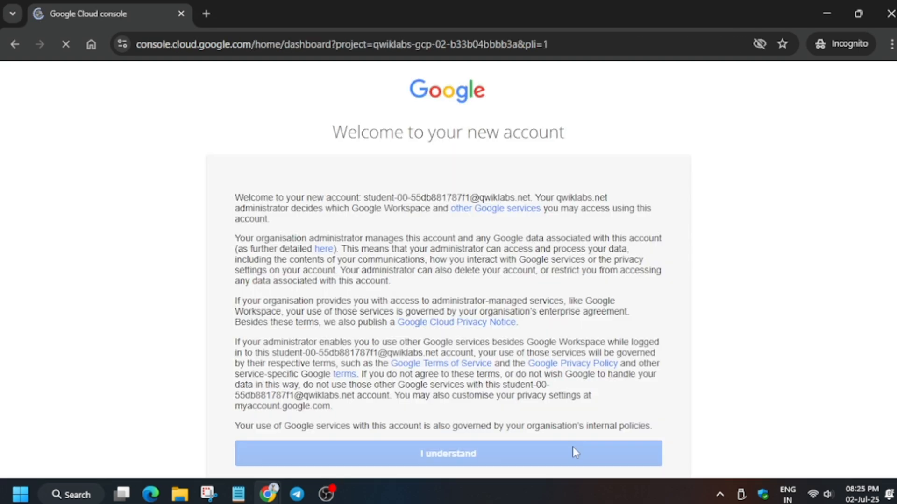
pyautogui.click(448, 454)
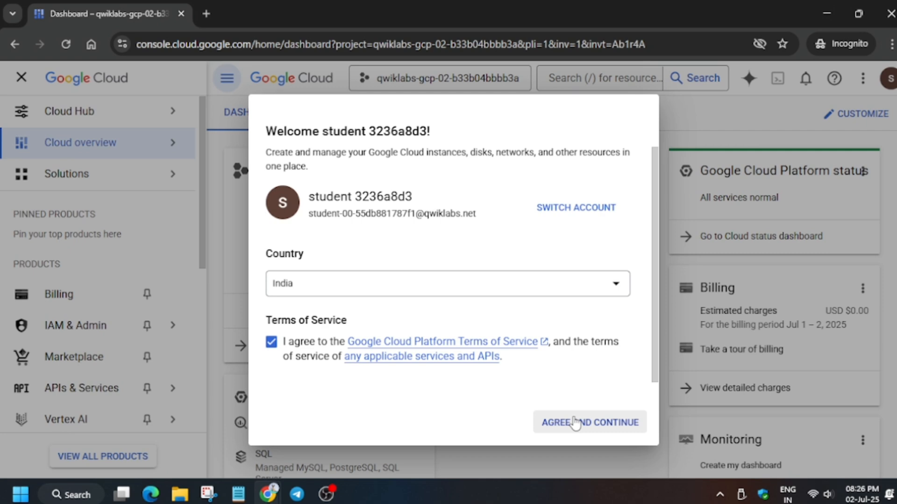
# - Agree to the terms and enable the recommended Vertex AI APIs
pyautogui.click(588, 422)
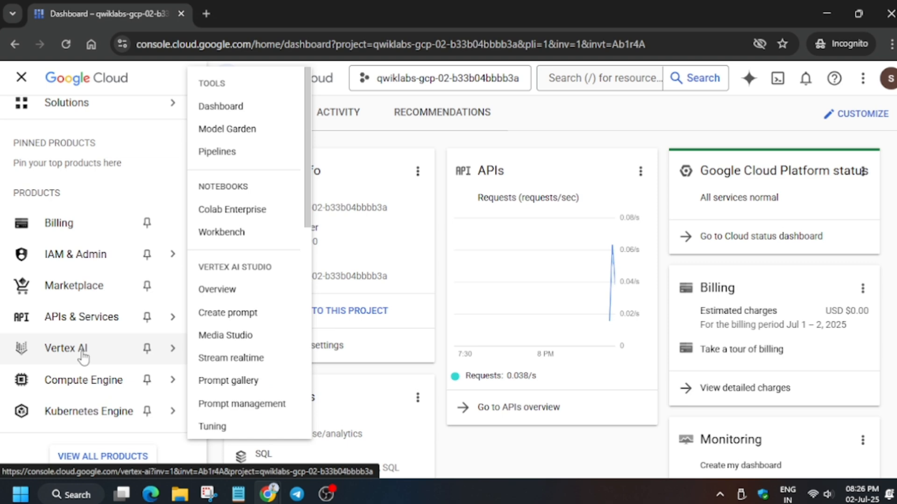
pyautogui.moveTo(84, 379)
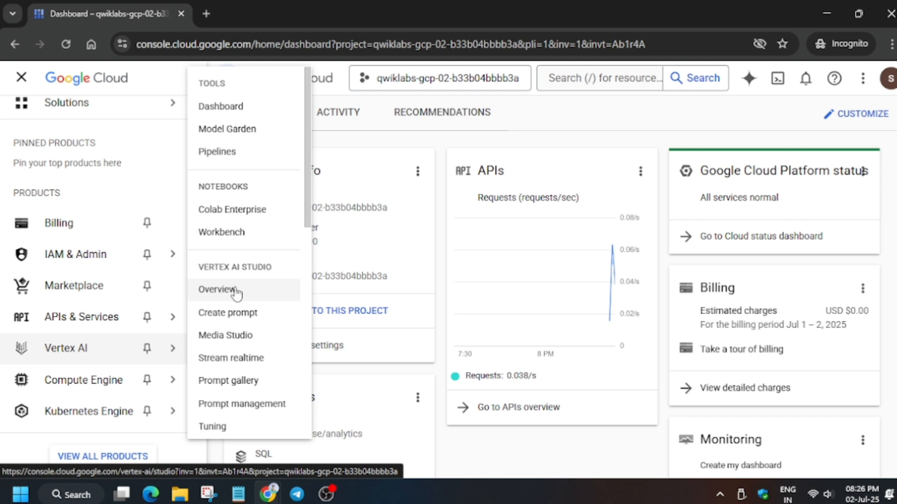
pyautogui.click(217, 289)
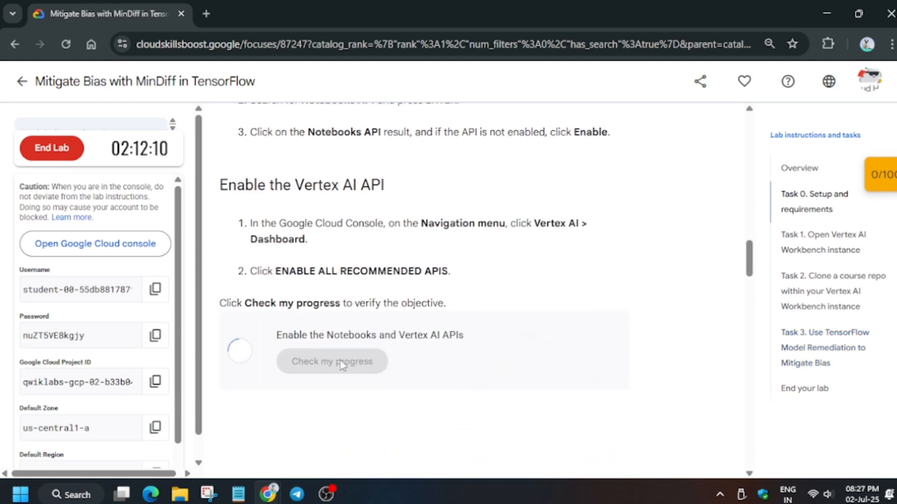
pyautogui.moveTo(303, 349)
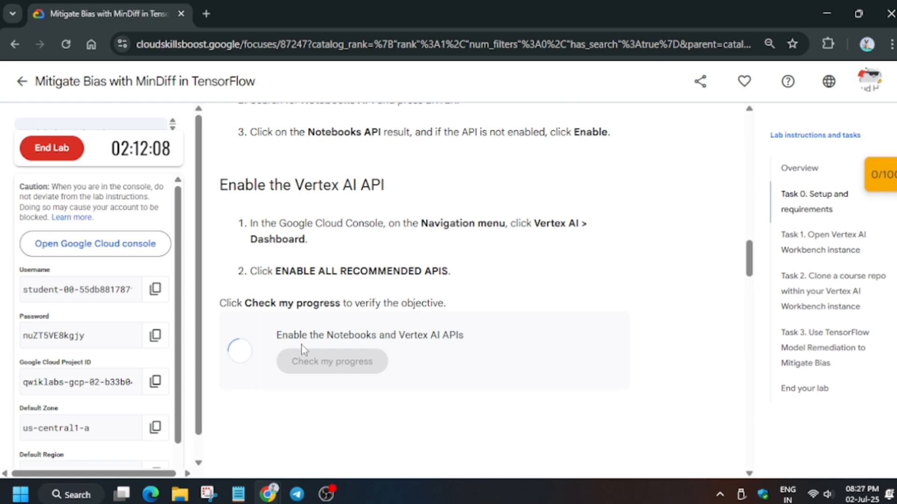
pyautogui.moveTo(503, 350)
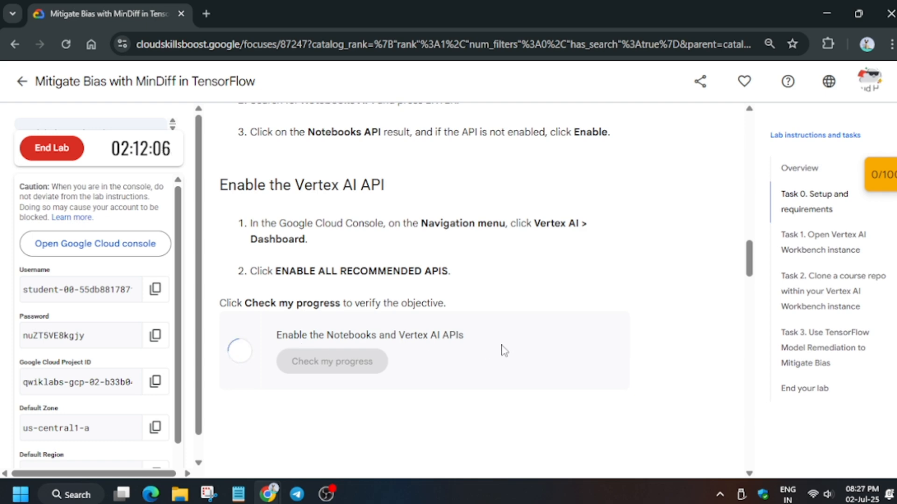
# - Read the Task 1 instructions and return to the Workbench page in the console
pyautogui.scroll(-3)
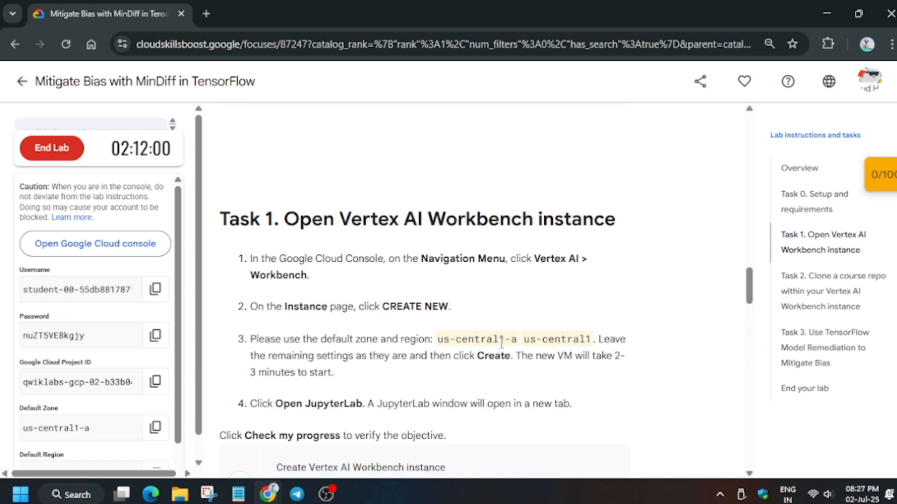
pyautogui.scroll(-3)
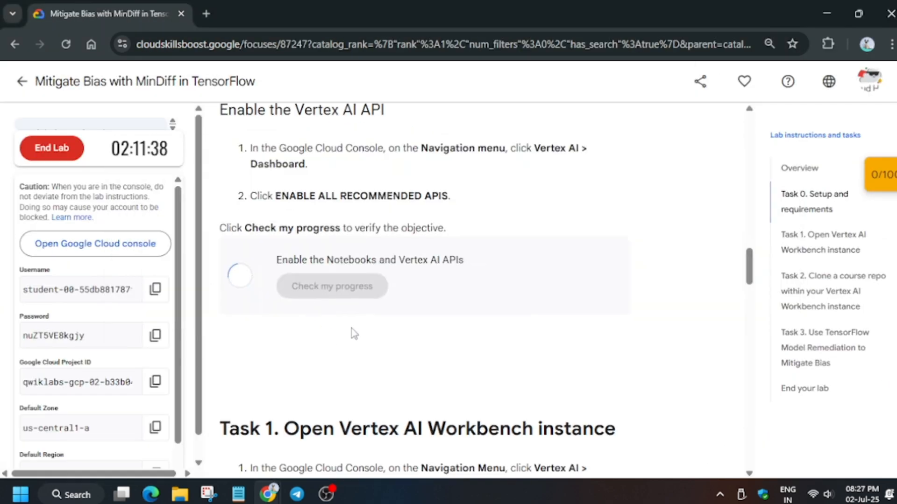
pyautogui.scroll(-3)
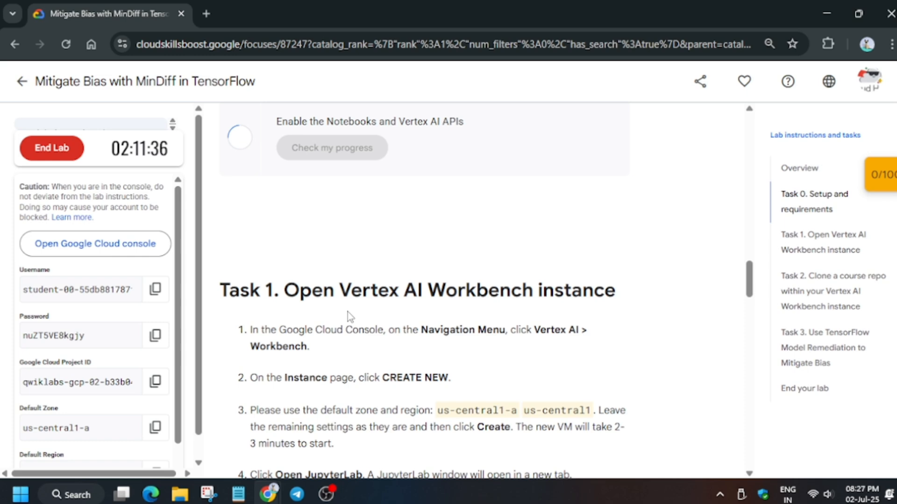
pyautogui.click(94, 243)
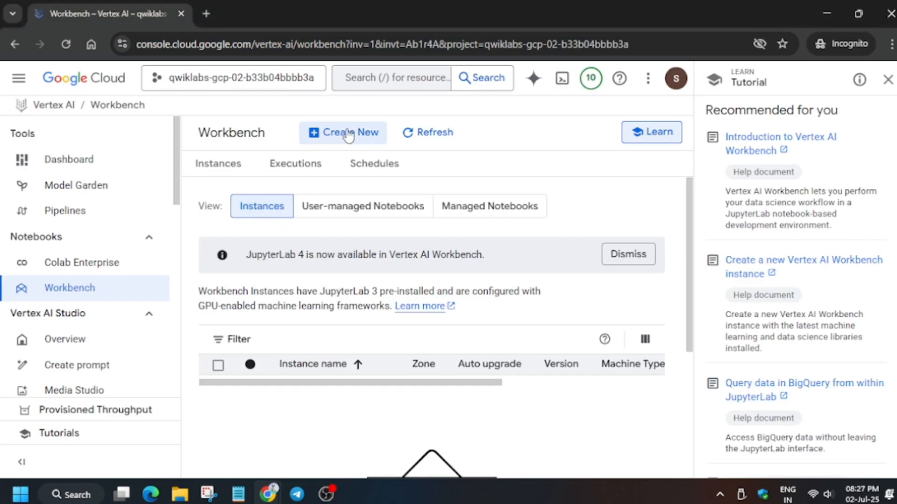
# - Create a Workbench instance in us-central1-a with default settings
pyautogui.click(342, 132)
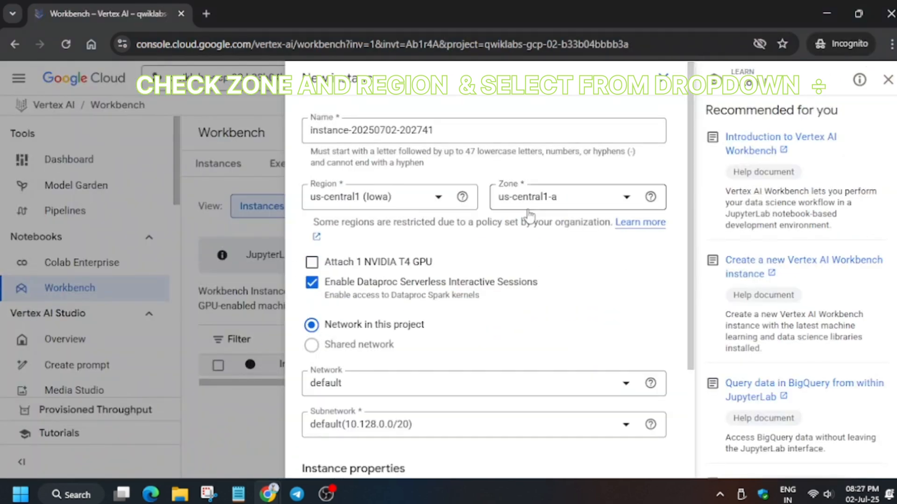
pyautogui.scroll(-3)
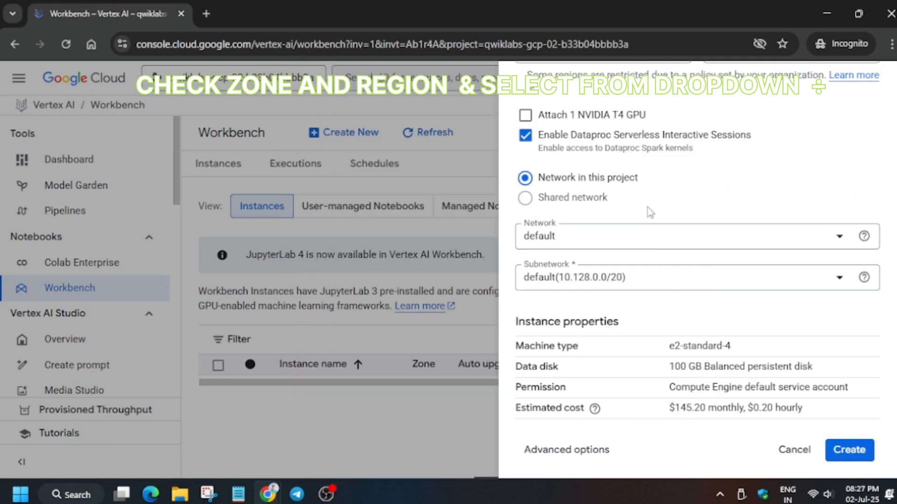
pyautogui.click(848, 451)
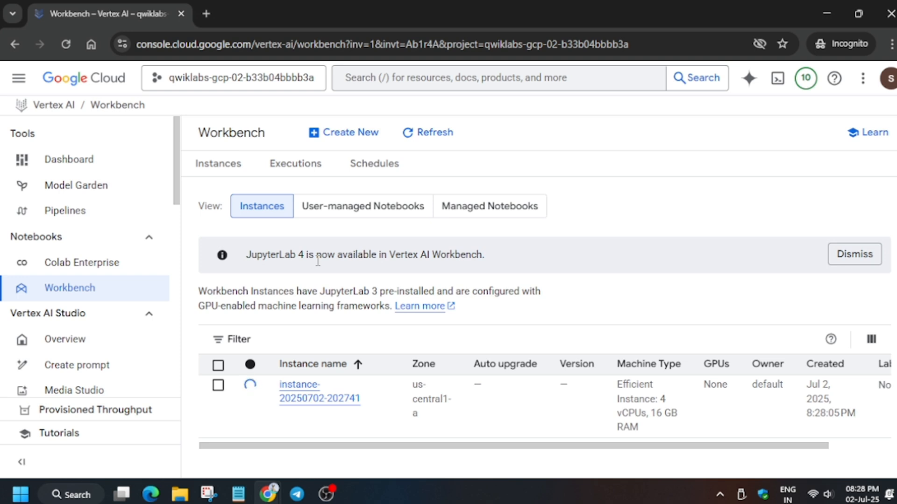
# - Open JupyterLab on the running instance and score the create-instance checkpoint
pyautogui.click(426, 132)
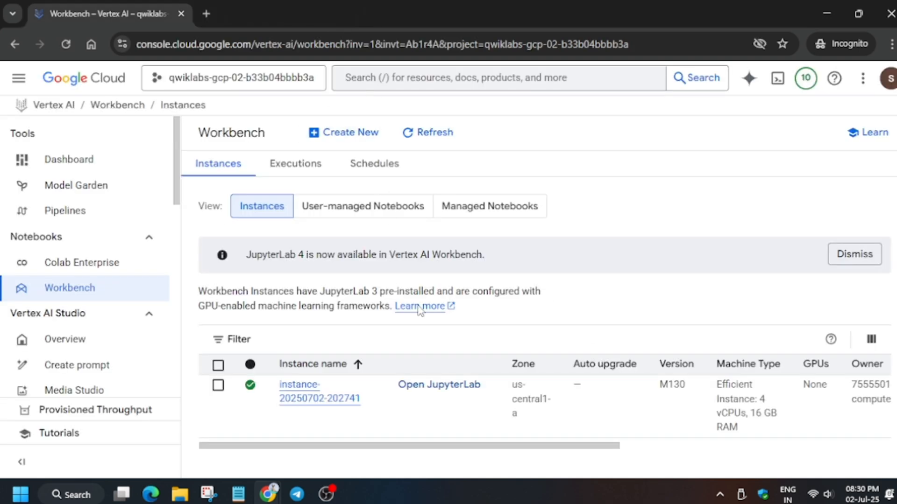
pyautogui.click(438, 384)
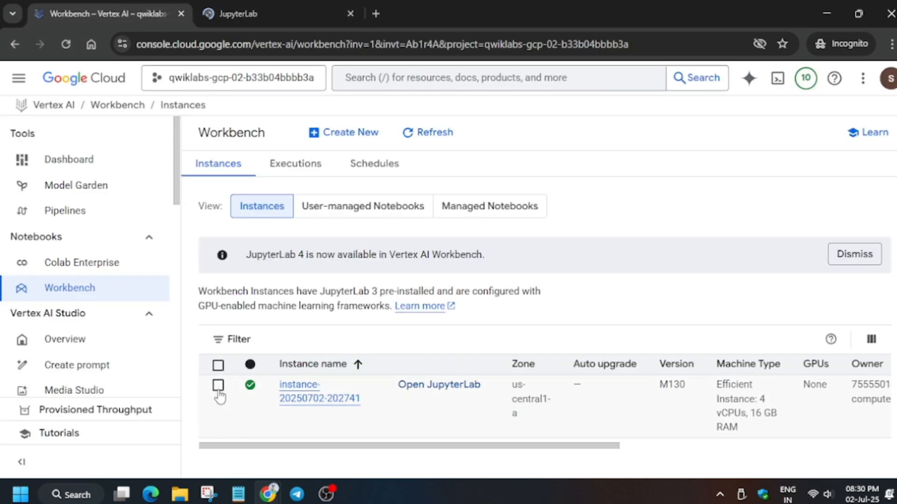
pyautogui.click(218, 385)
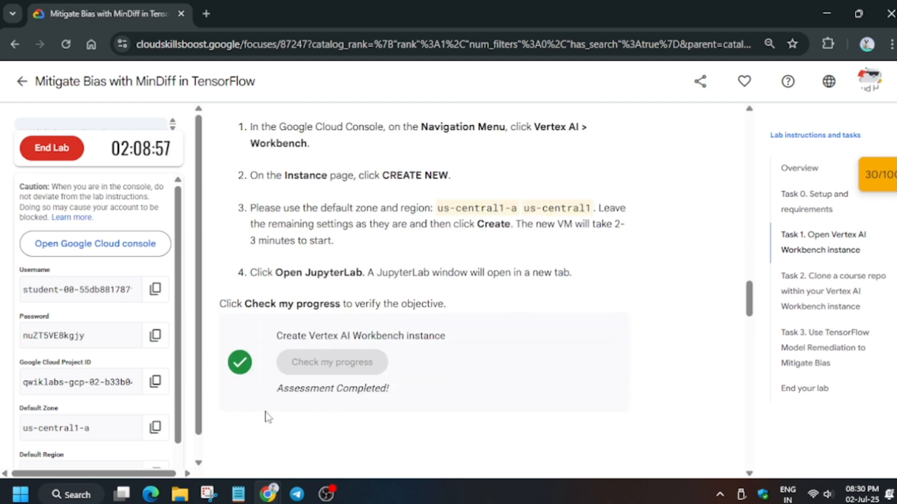
# - Scroll through the completed Workbench checkpoint in the lab instructions
pyautogui.scroll(-3)
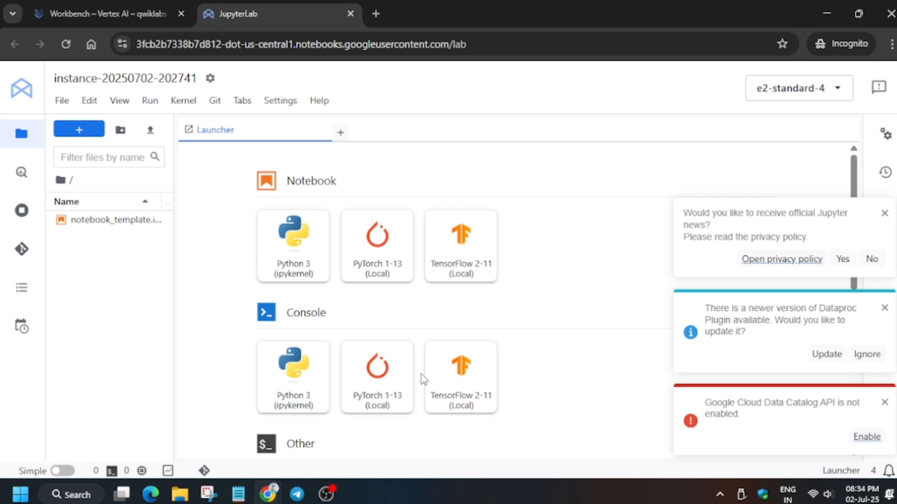
# - Run the asl-ml-immersion git clone and install commands in a new terminal
pyautogui.scroll(-3)
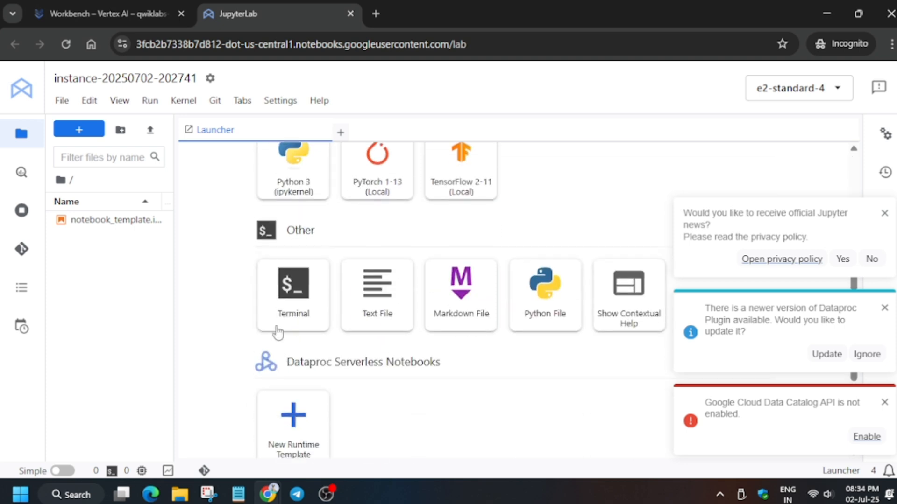
pyautogui.click(102, 13)
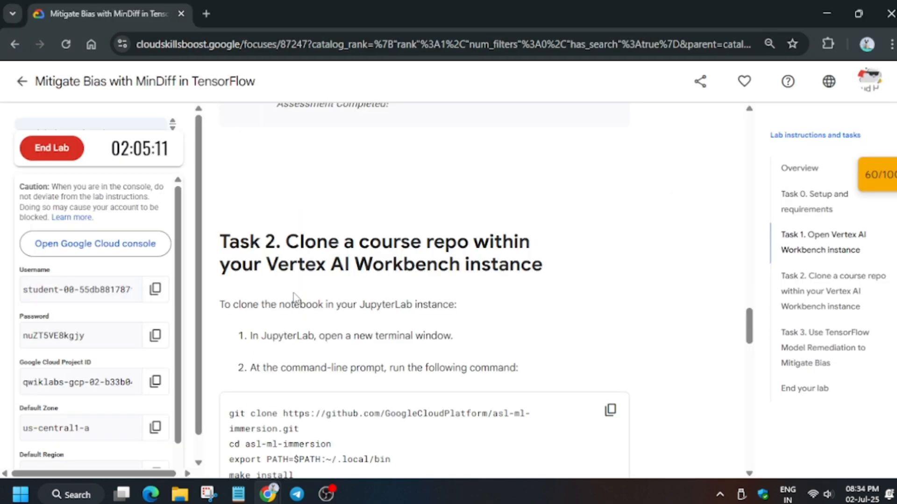
pyautogui.click(609, 340)
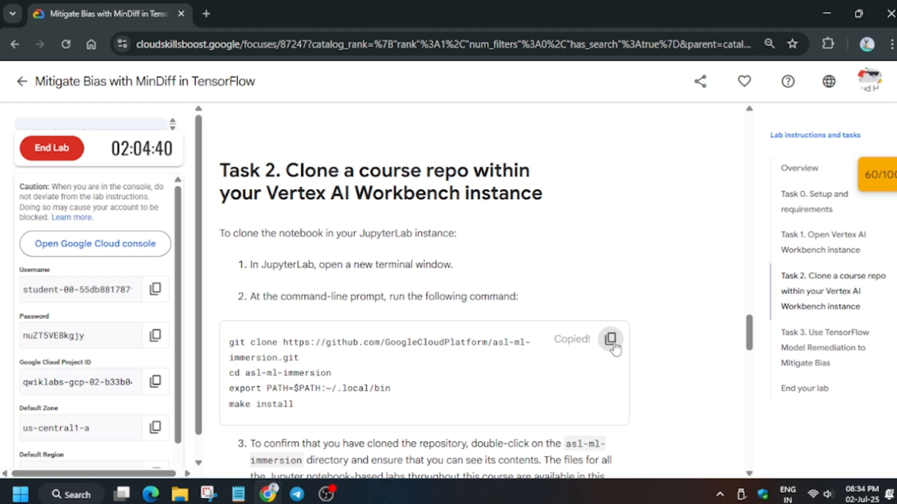
pyautogui.click(280, 13)
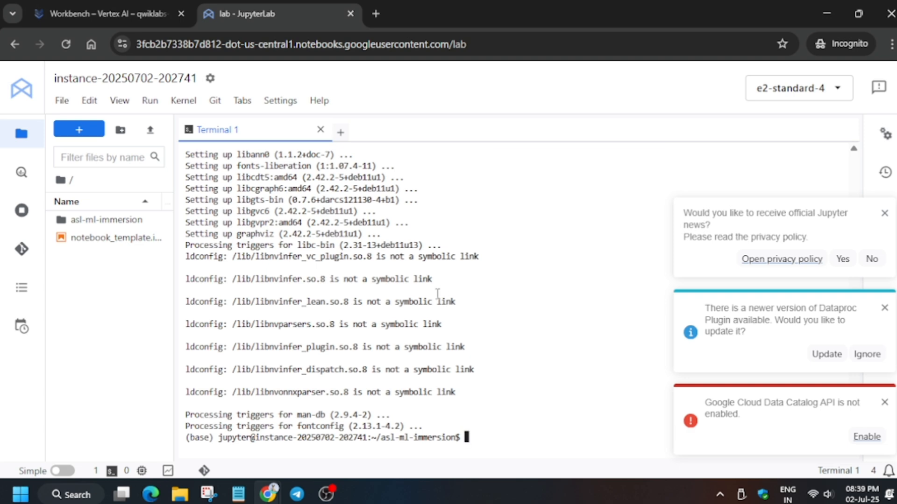
# - Score the clone-repo checkpoint, view the checkpoint list, and return to Overview
pyautogui.click(102, 14)
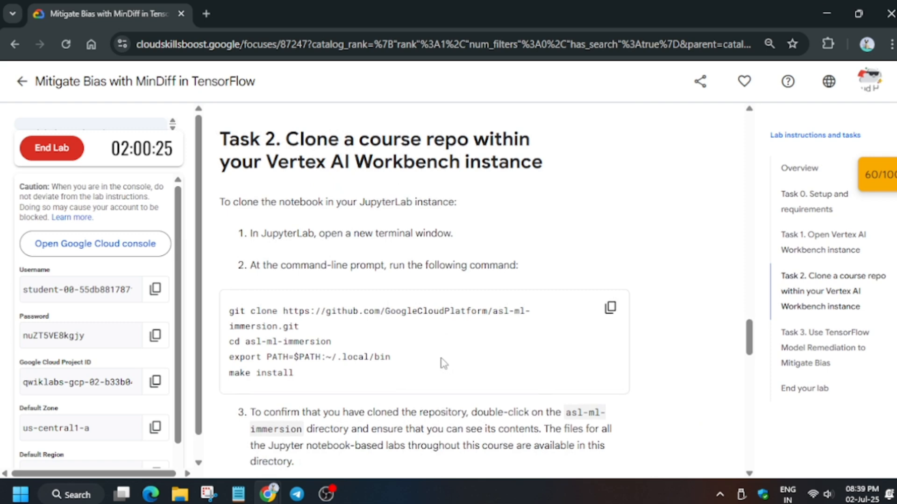
pyautogui.scroll(-3)
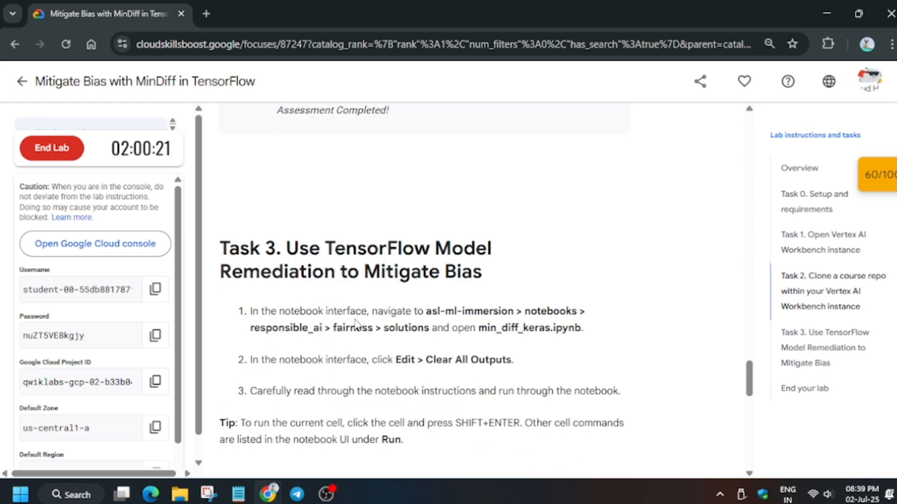
pyautogui.click(879, 174)
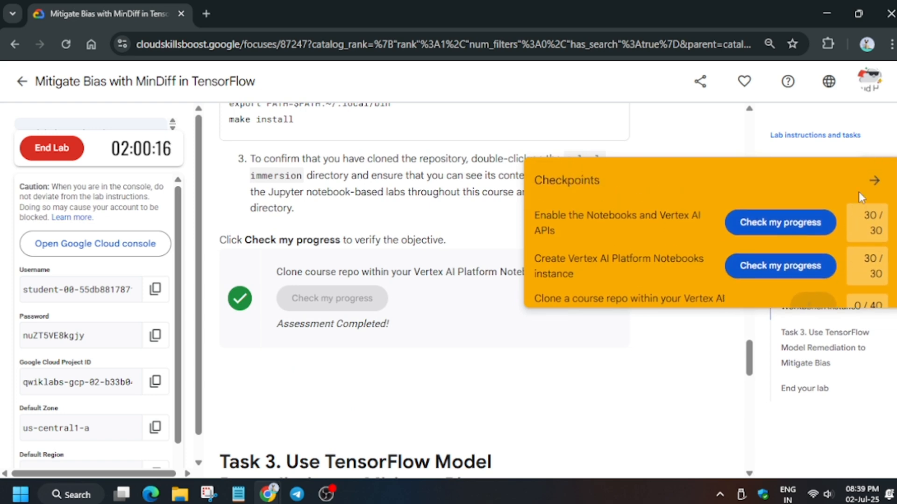
pyautogui.click(798, 168)
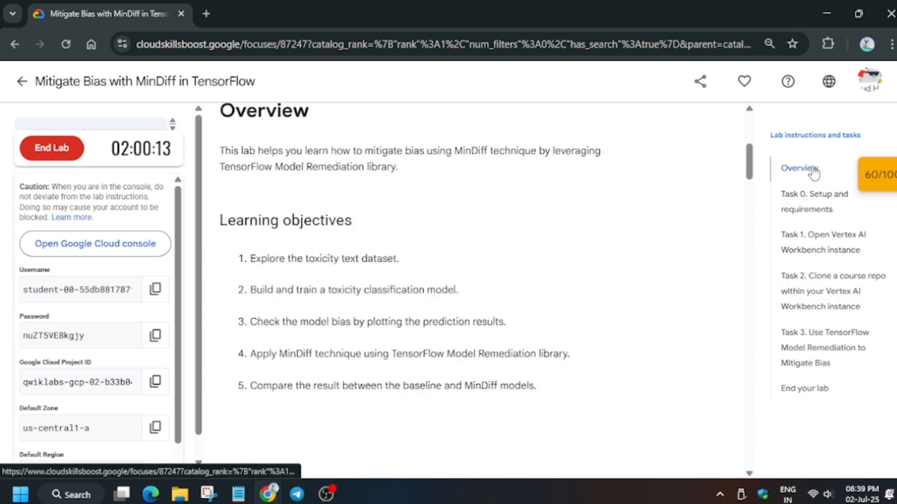